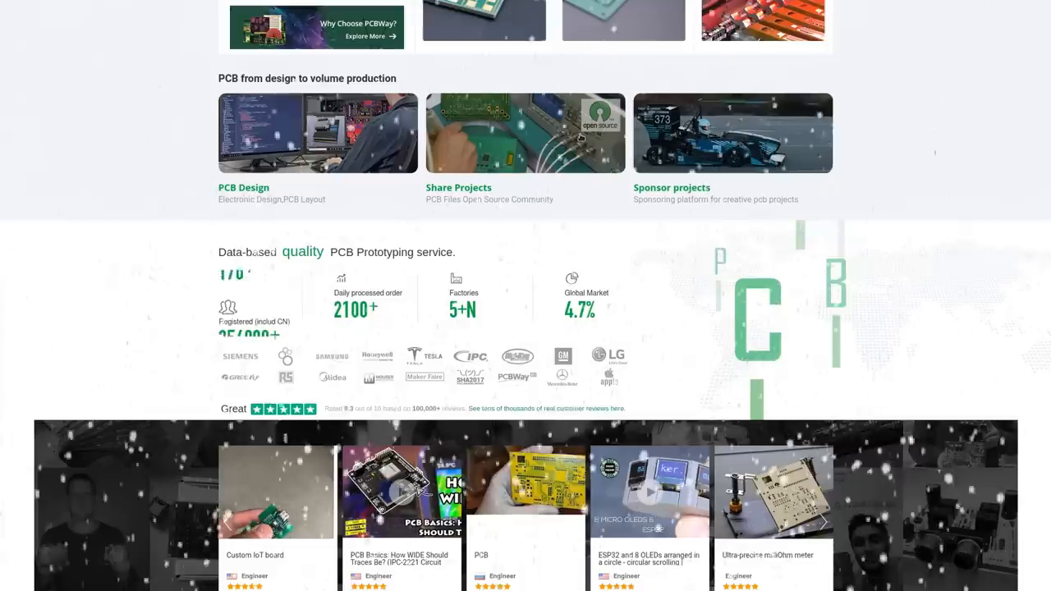
Scroll through the PCBWay homepage and the Advanced PCB page showing the $78 starting quote.
scroll(down, 3)
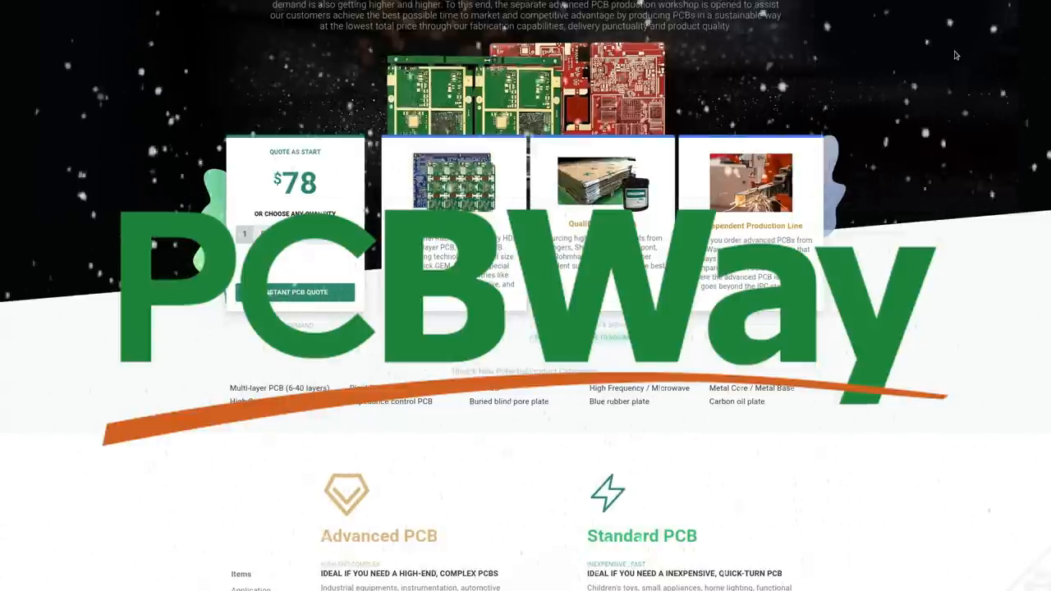
scroll(up, 3)
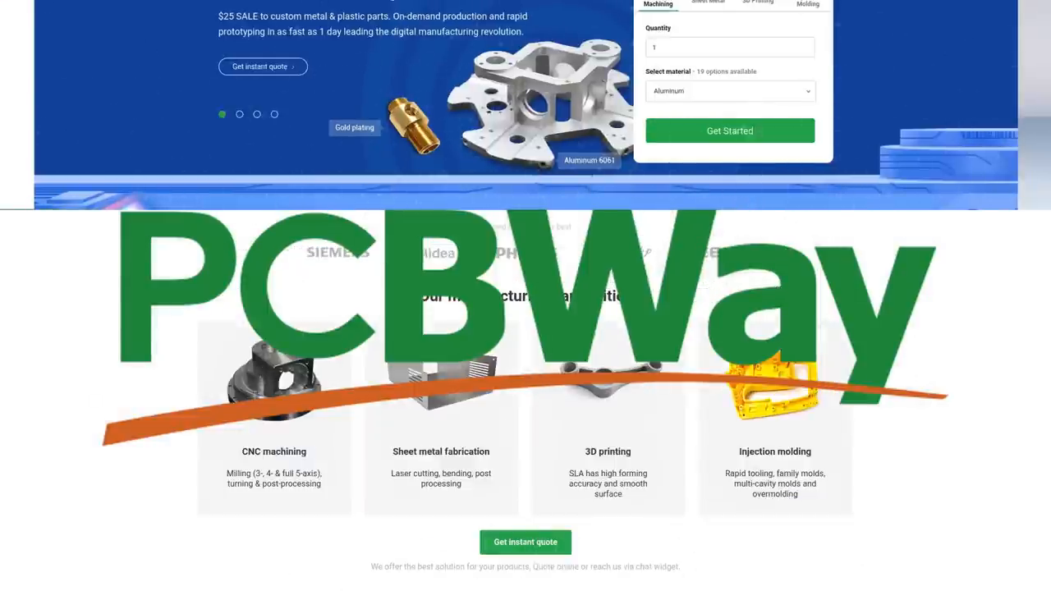
Switch the quote widget from Sheet Metal to 3D Printing, leaving Resin as the material.
click(707, 4)
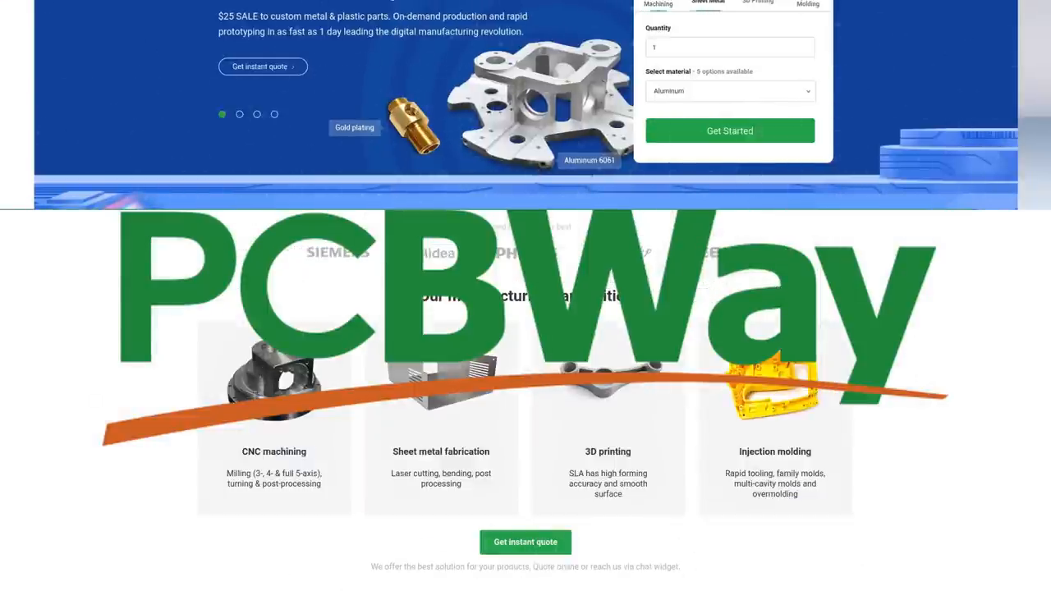
click(756, 4)
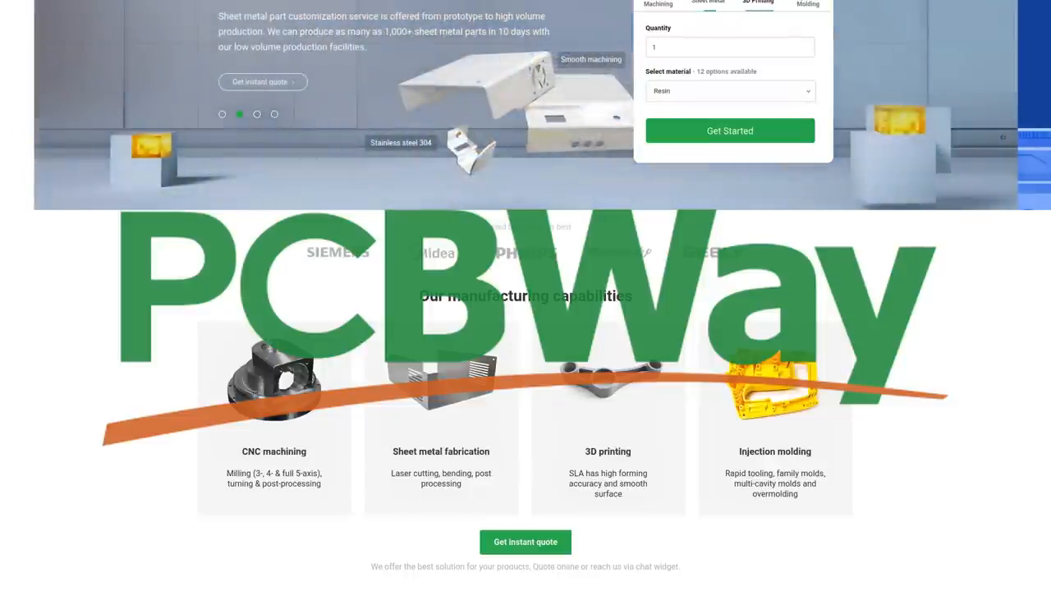